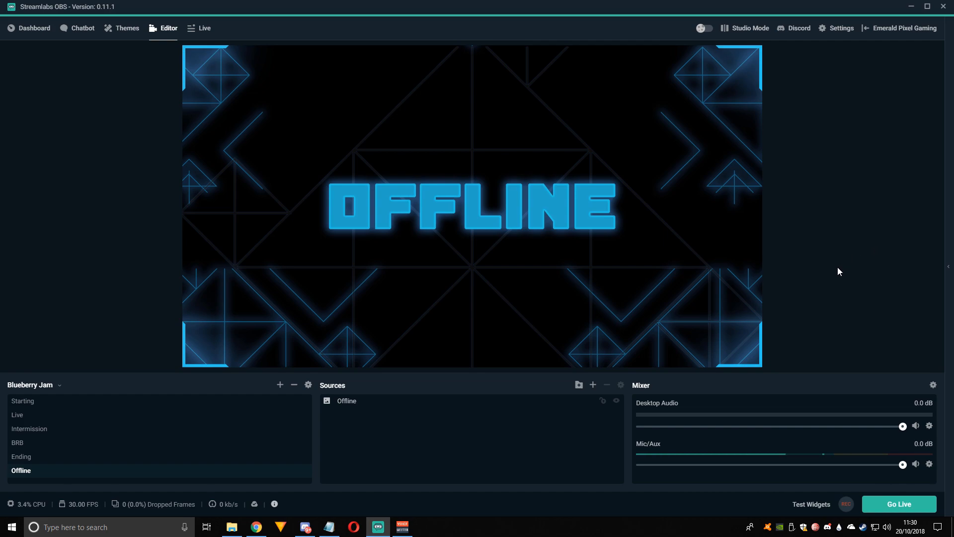
{"action": "mouse_move", "coordinate": [732, 192]}
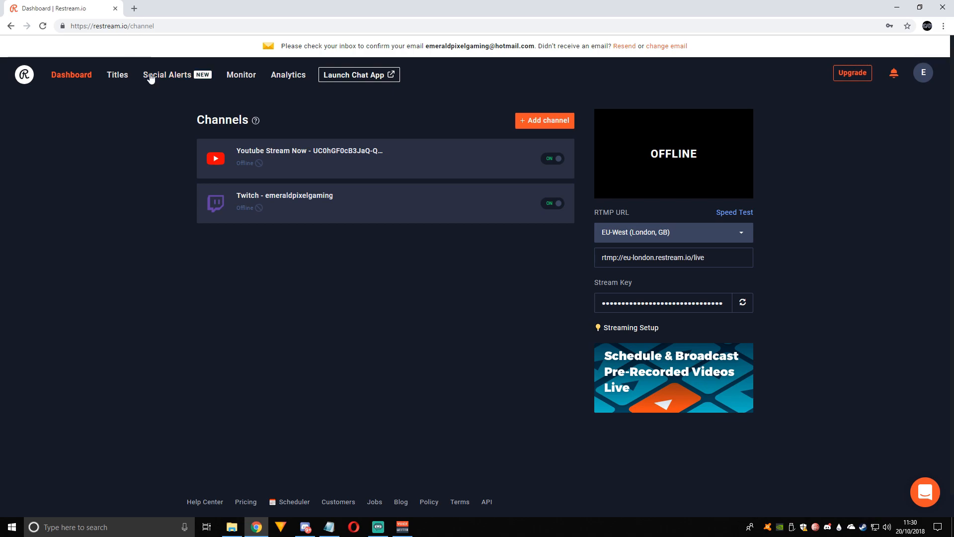
{"action": "mouse_move", "coordinate": [739, 229]}
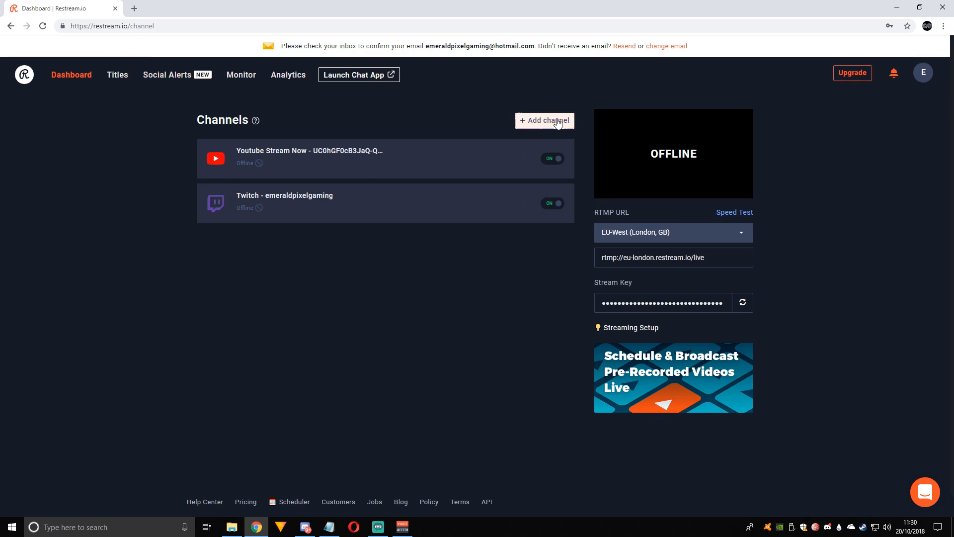
- Start adding a channel from the dashboard, reaching the Select a Service picker
{"action": "left_click", "coordinate": [543, 120]}
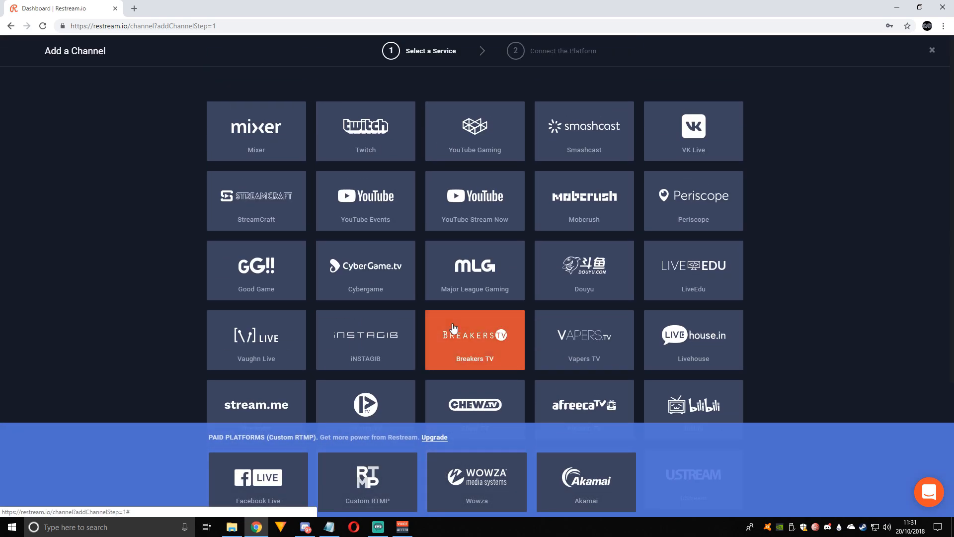
{"action": "mouse_move", "coordinate": [565, 56]}
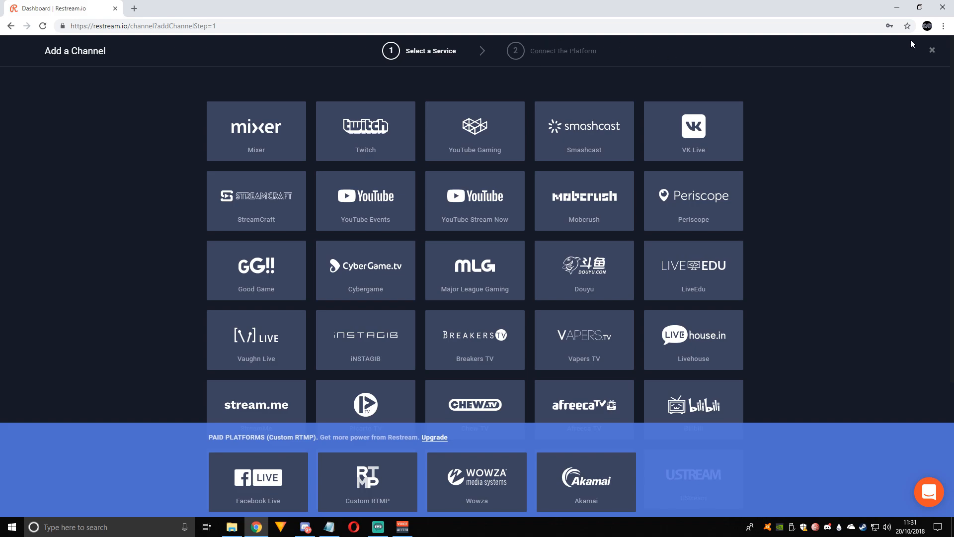
- Close the service picker without adding, returning to the YouTube and Twitch channel list
{"action": "left_click", "coordinate": [933, 50]}
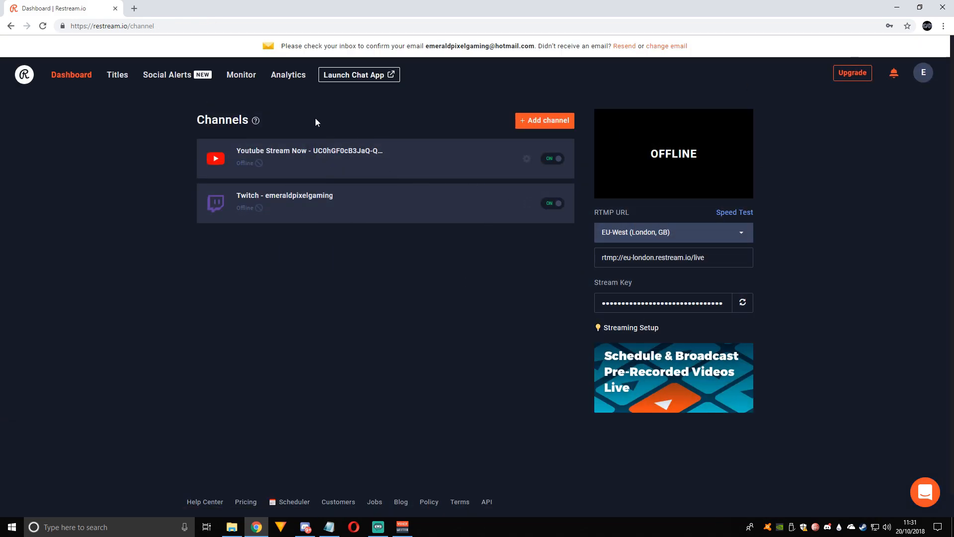
{"action": "mouse_move", "coordinate": [522, 252]}
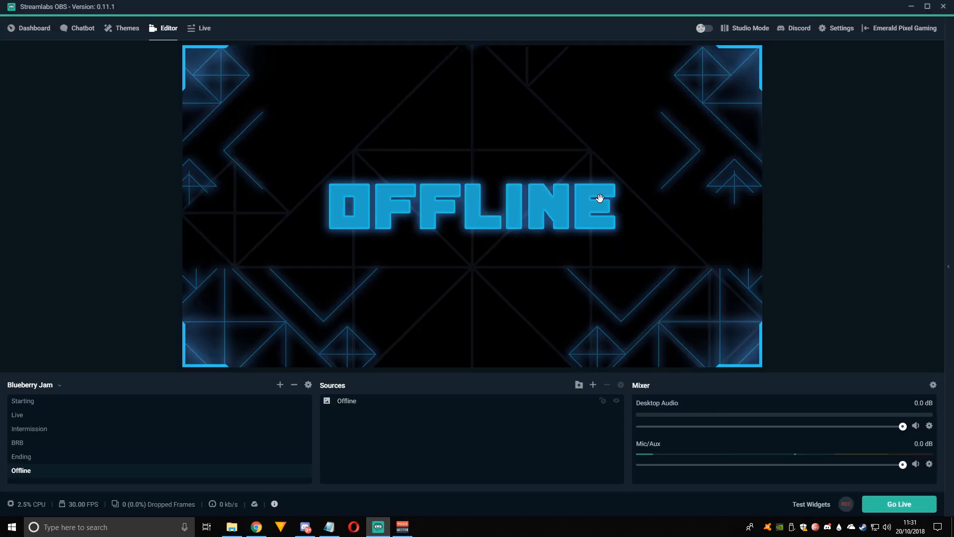
- Show the Stream settings with the custom server using Restream's London RTMP URL and stream key
{"action": "left_click", "coordinate": [841, 28]}
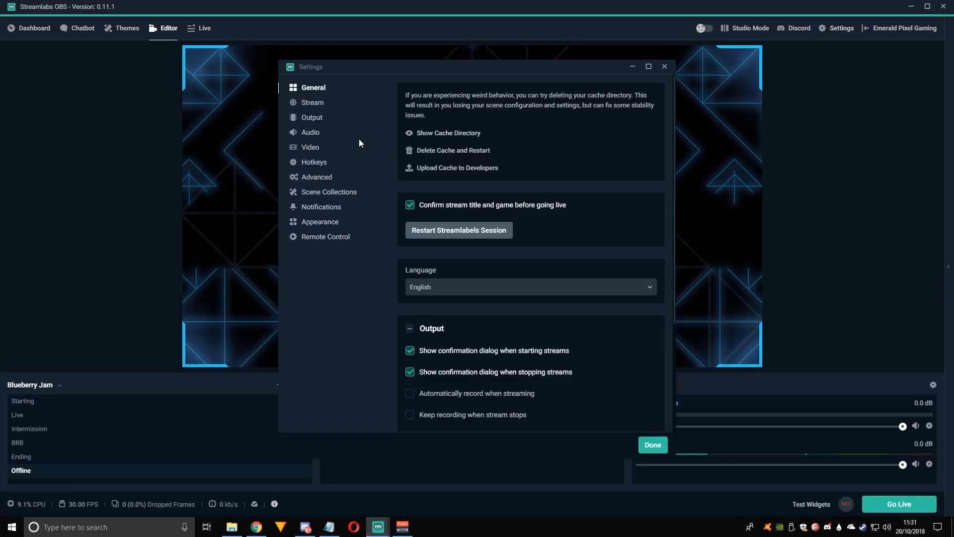
{"action": "left_click", "coordinate": [312, 102]}
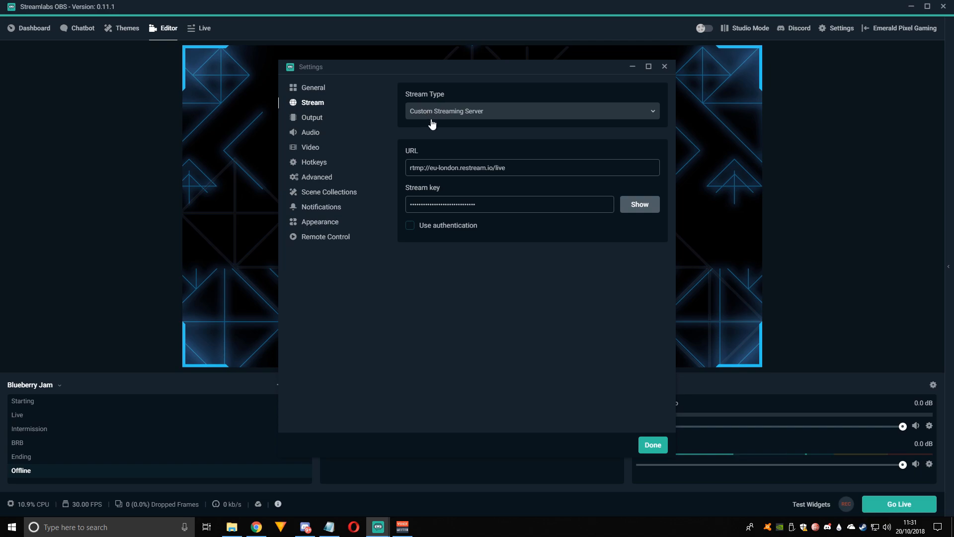